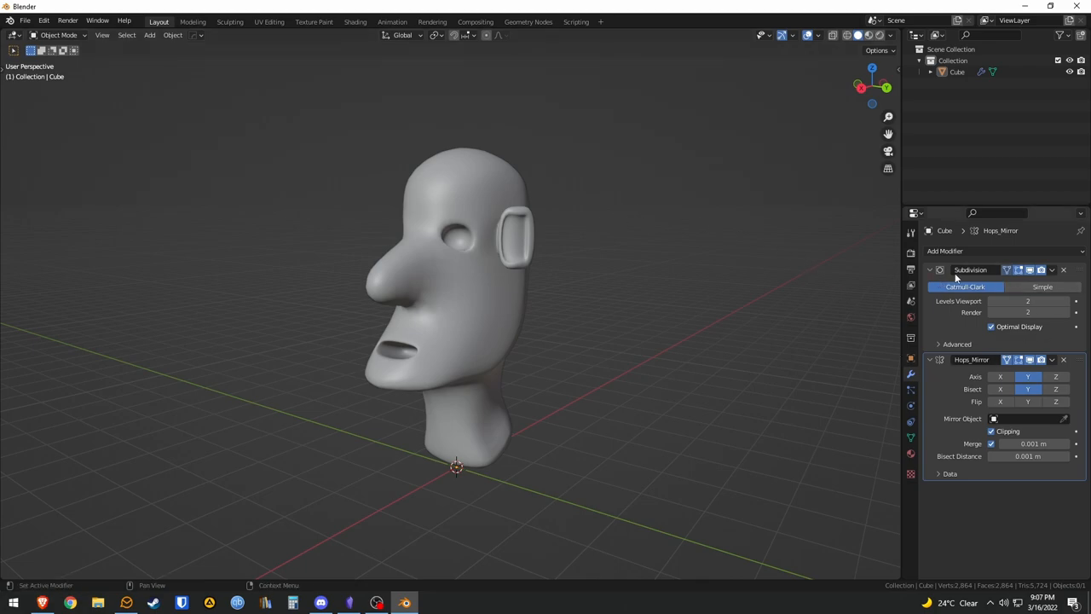
mouse_move(1027, 330)
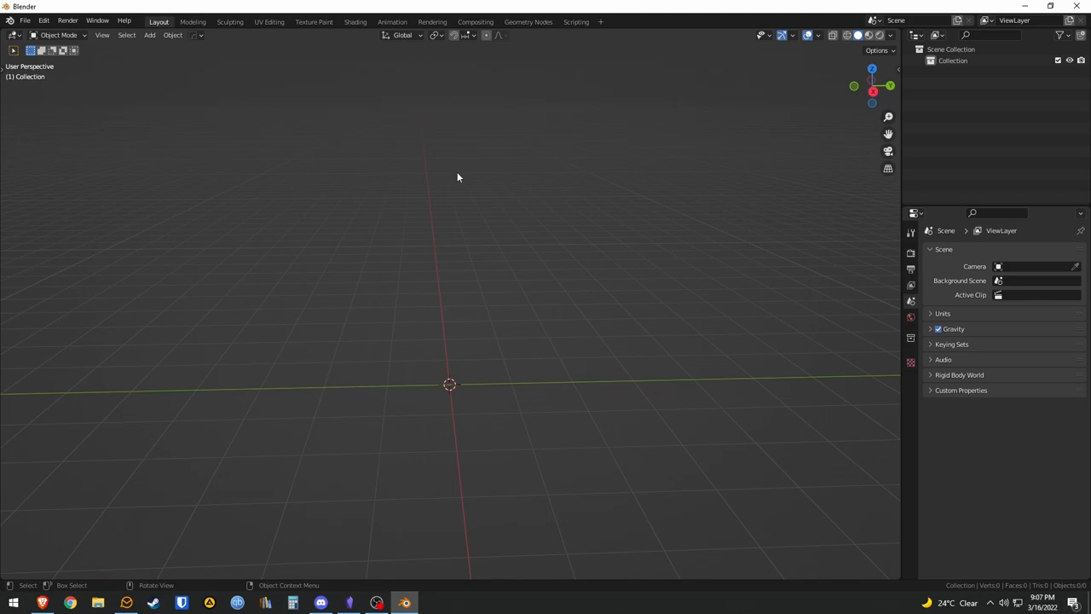
Add a default cube to the empty scene and open the Add Modifier list
left_click(150, 35)
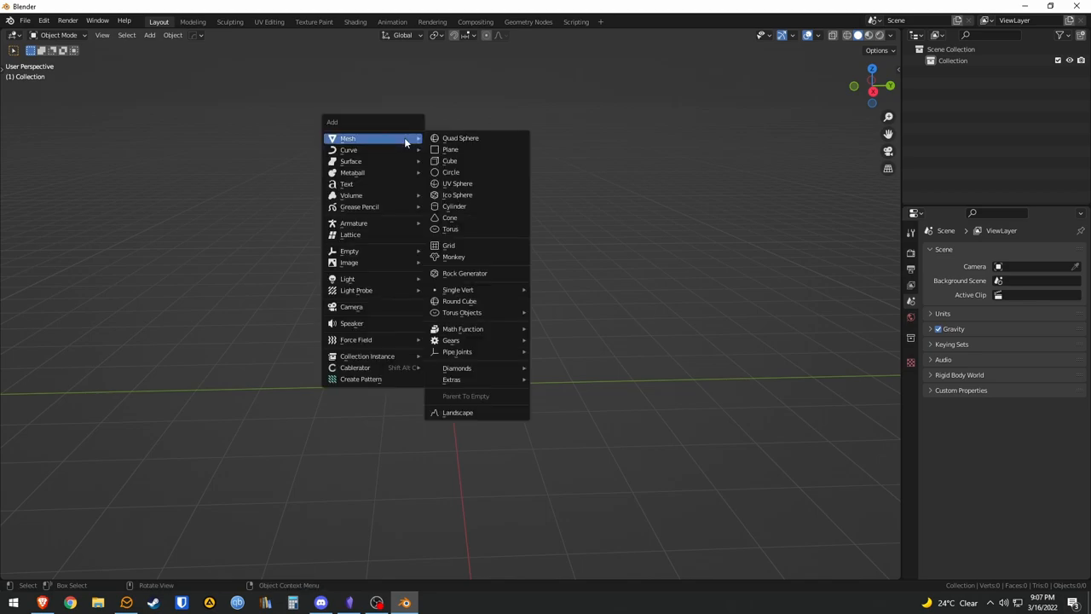
mouse_move(450, 161)
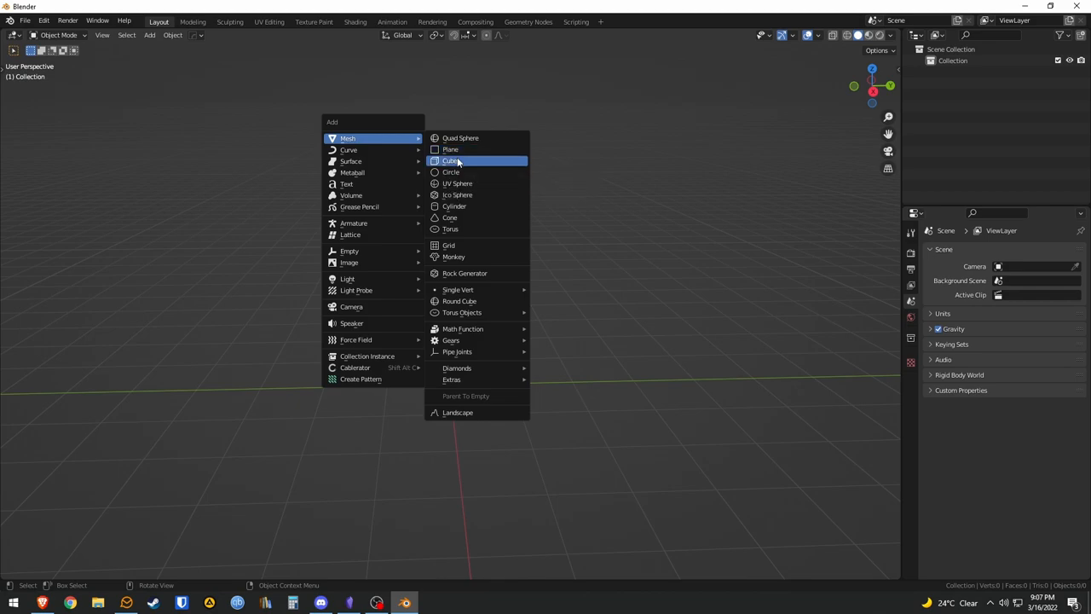
left_click(452, 161)
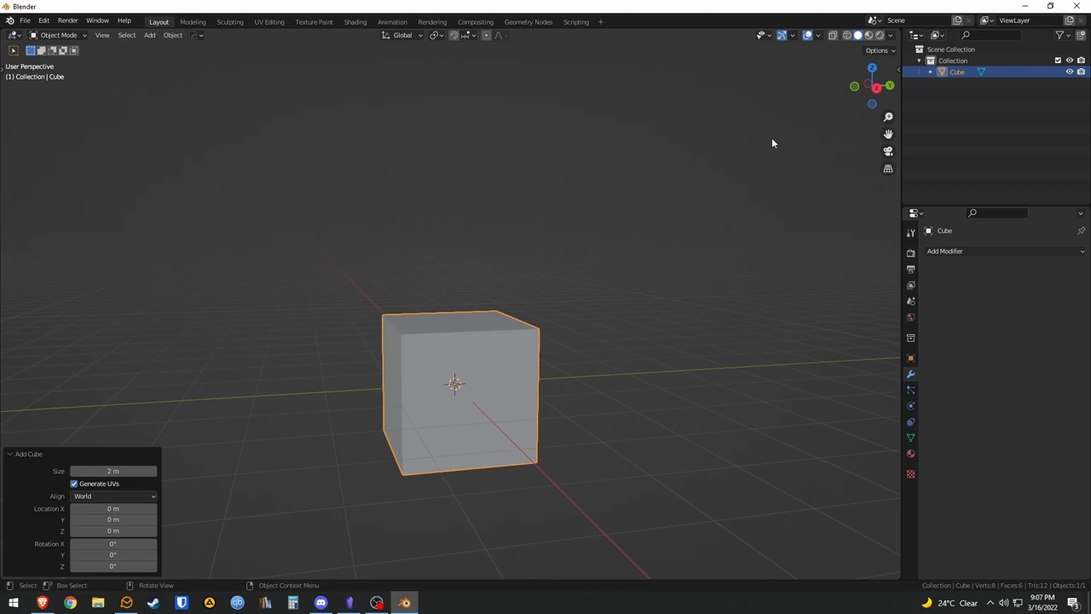
left_click(944, 250)
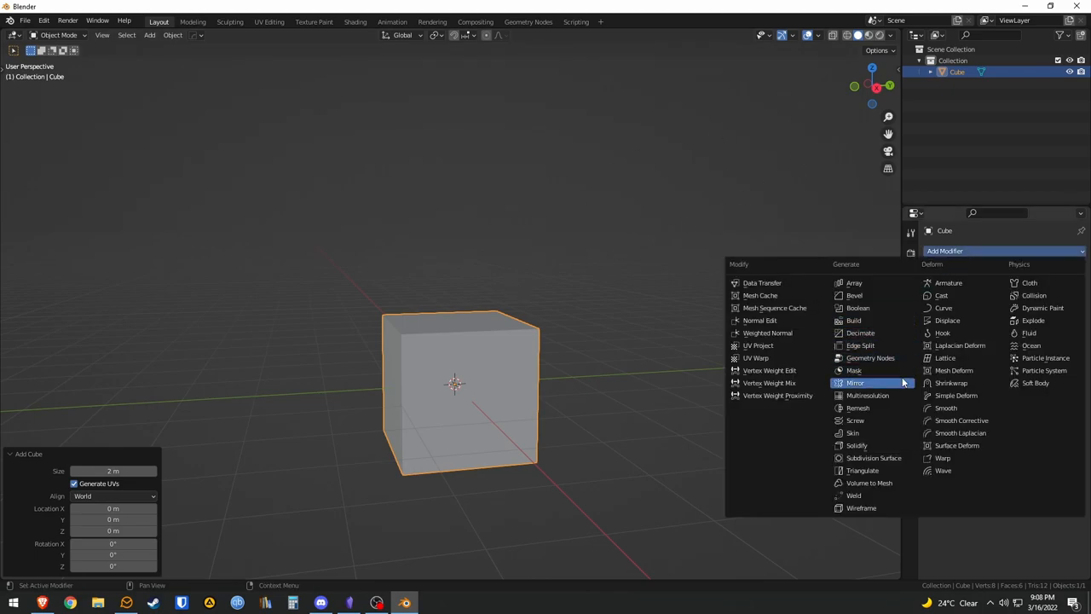
mouse_move(894, 385)
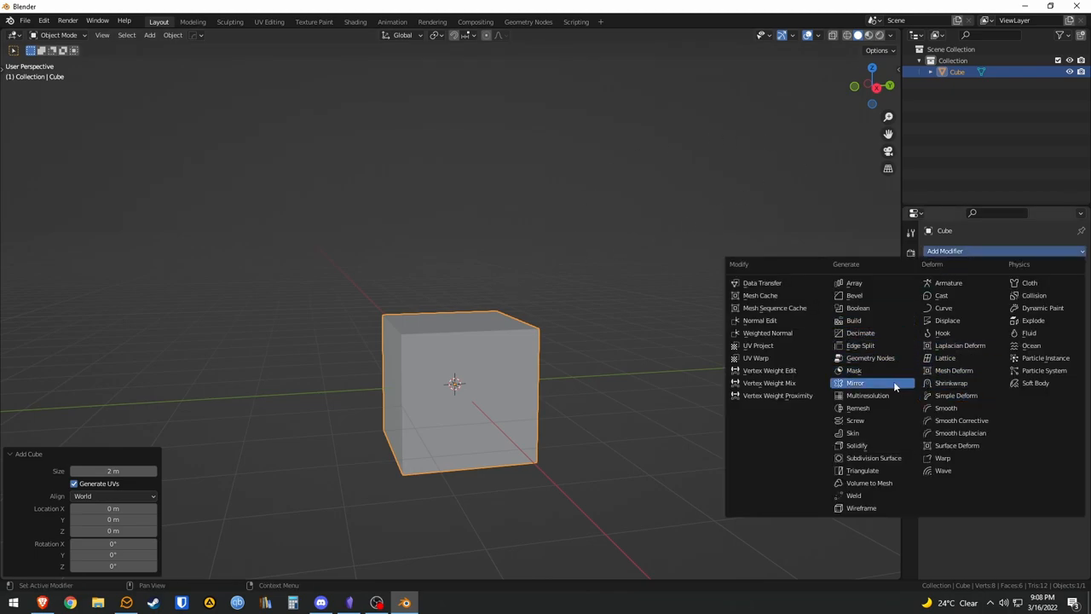
Add a Subdivision Surface modifier and extrude the cube's faces into an elongated bent body
left_click(873, 458)
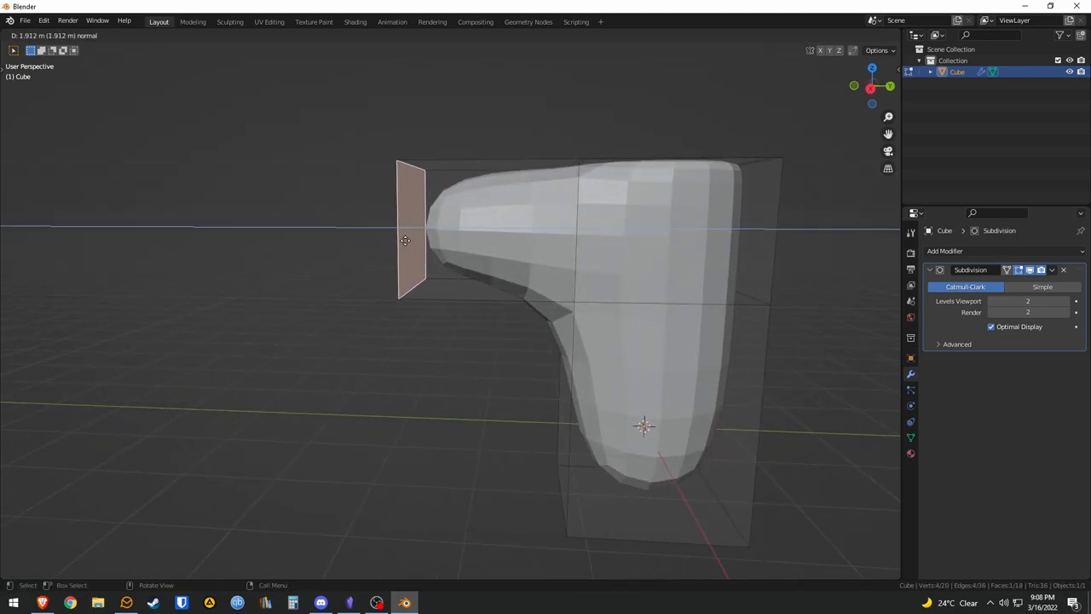
key("Tab")
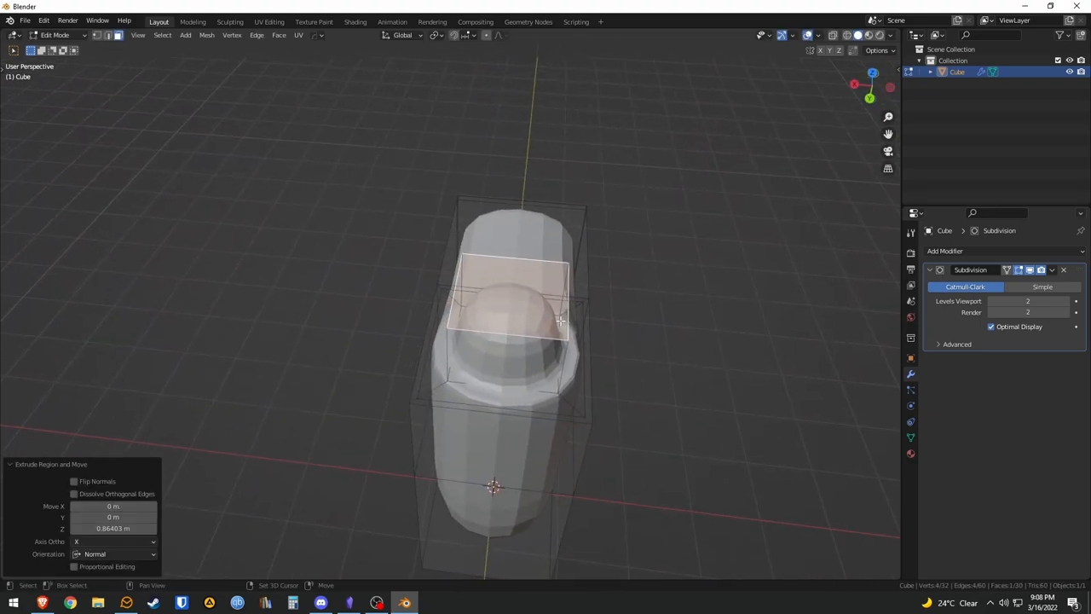
left_click_drag(561, 321, 614, 350)
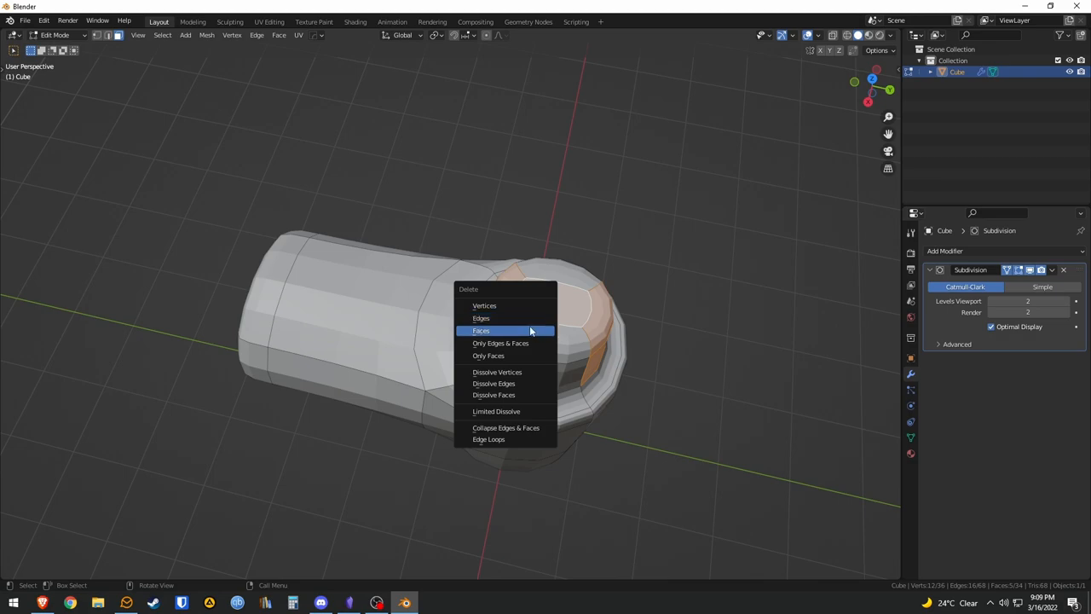
Delete the front faces and extrude edges into a looping handle beneath the body
left_click(481, 330)
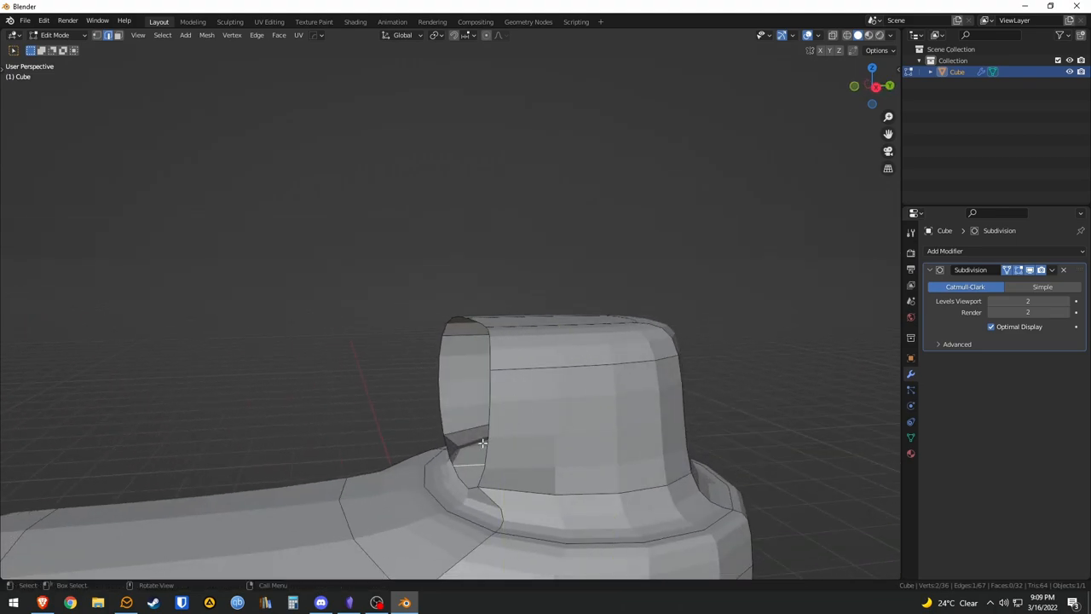
key("a")
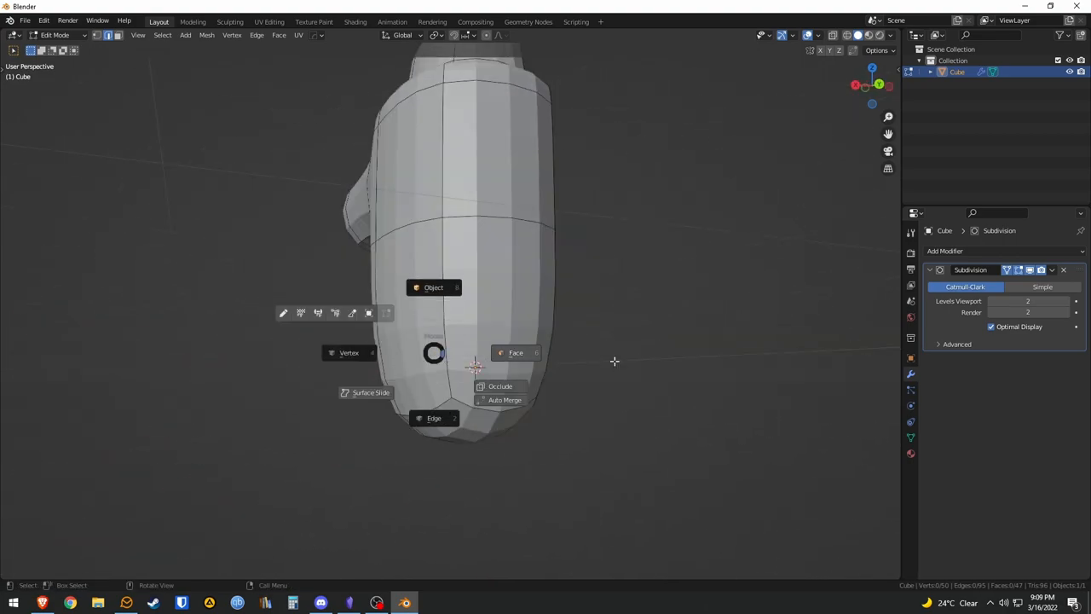
left_click(516, 352)
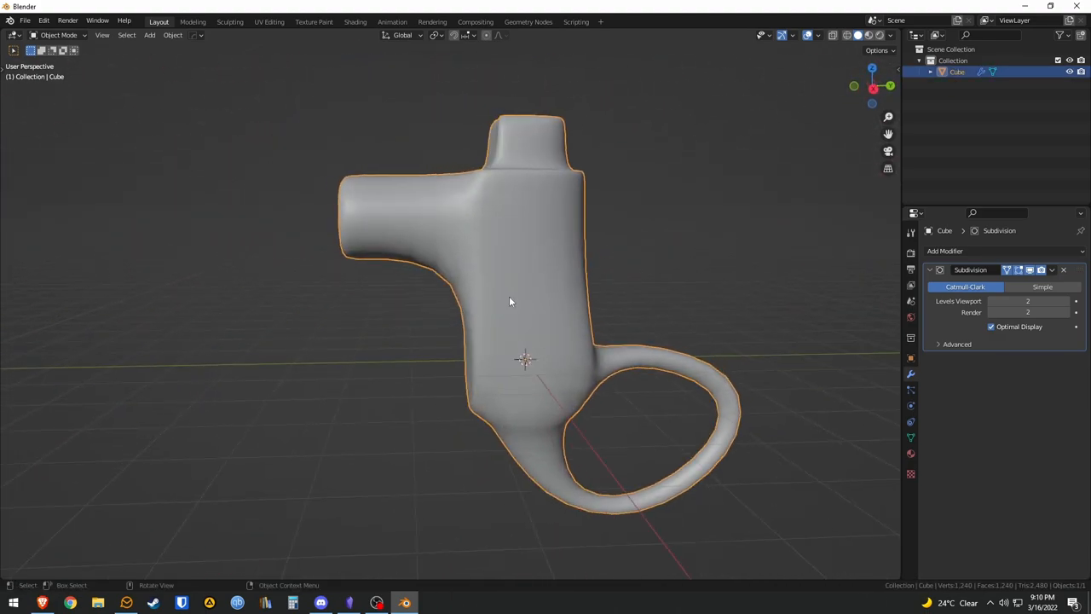
Give the top nub a recessed front and run a mesh clean-up in Edit Mode
key("Tab")
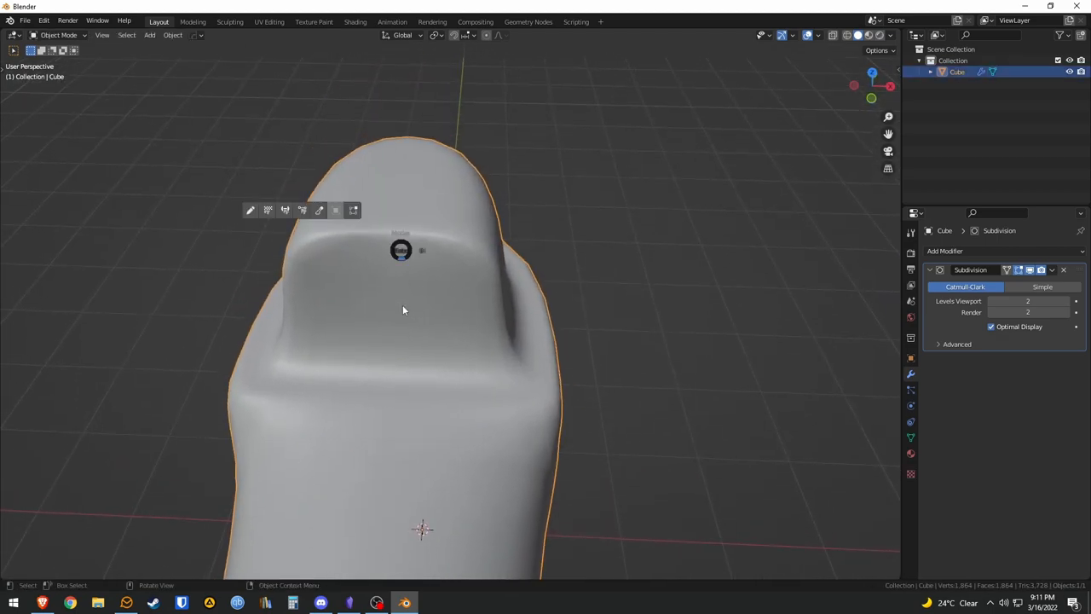
key("Tab")
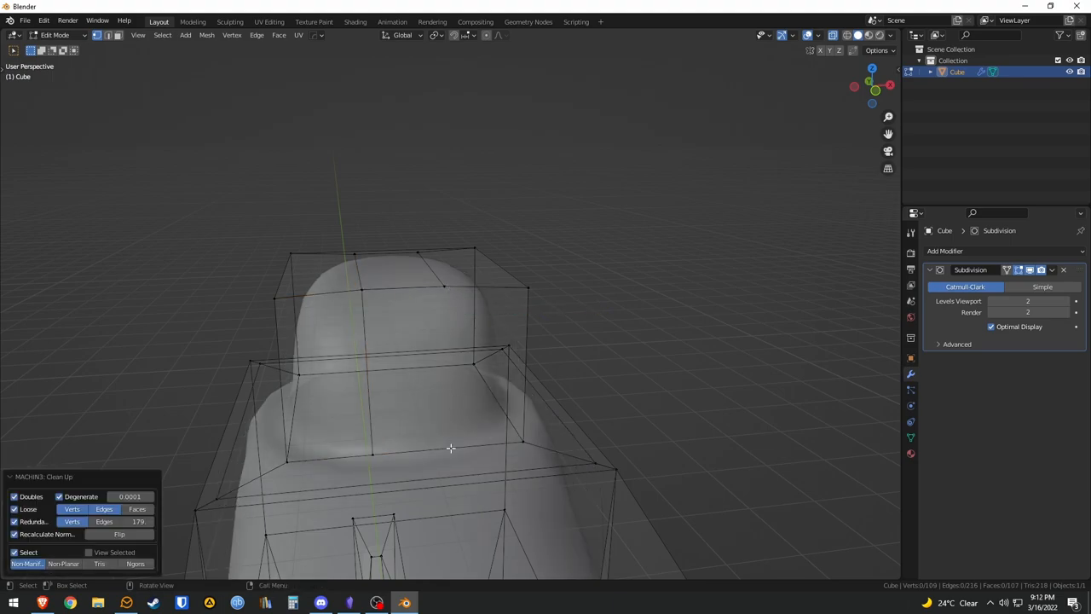
type("sub")
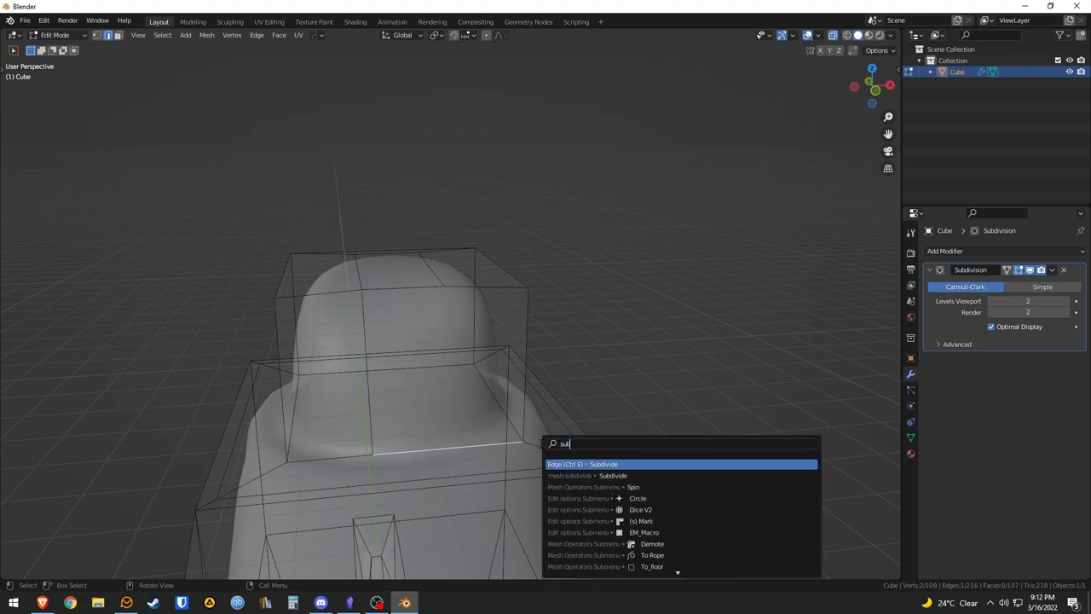
Subdivide the selected top-nub edge into a sloped point and return to Object Mode
left_click(603, 464)
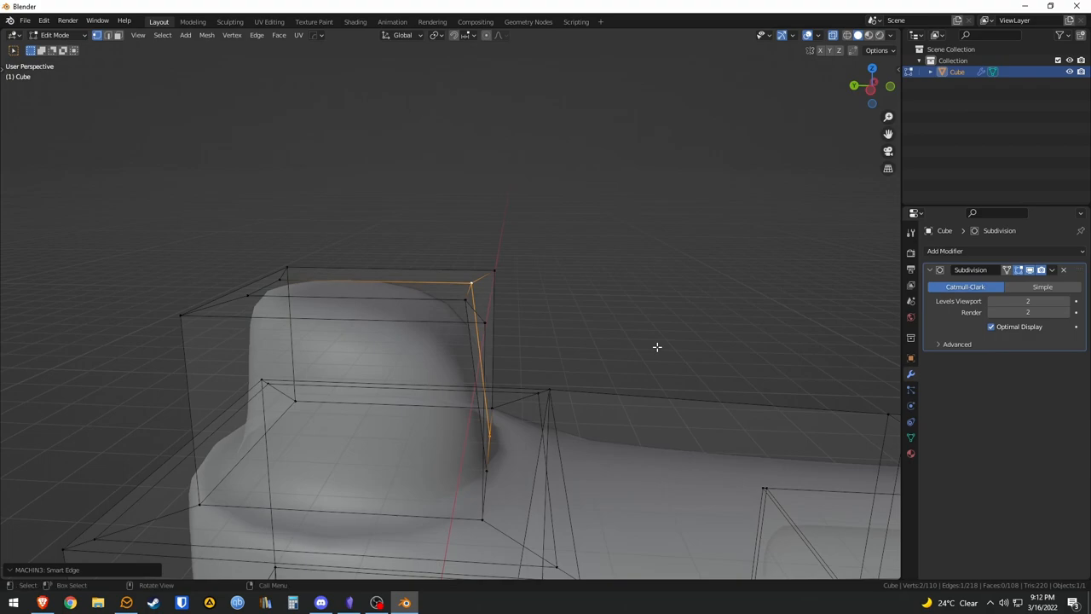
key("Tab")
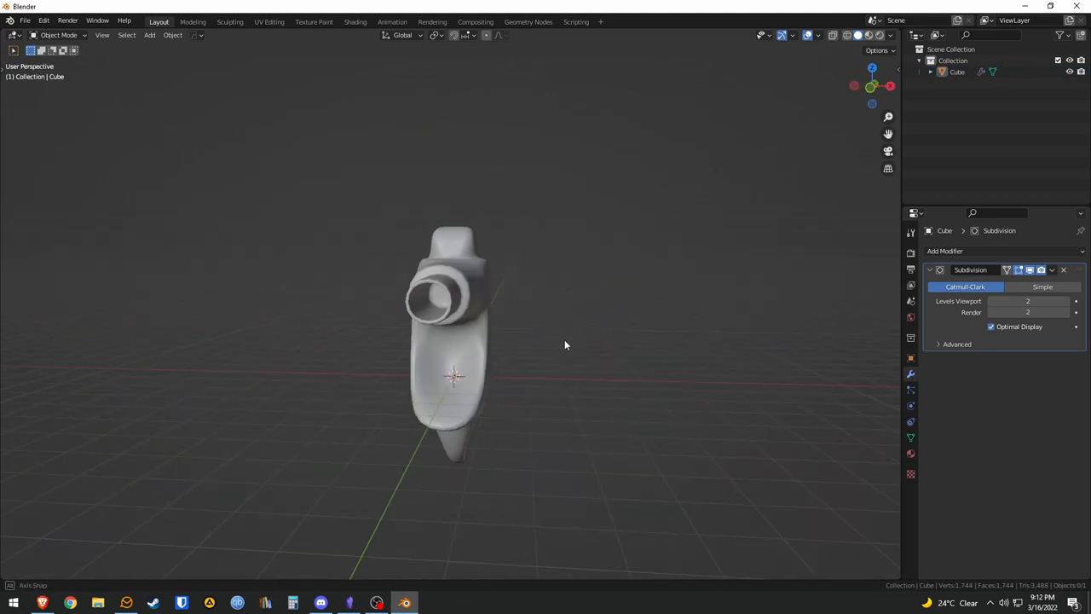
left_click_drag(565, 346, 561, 417)
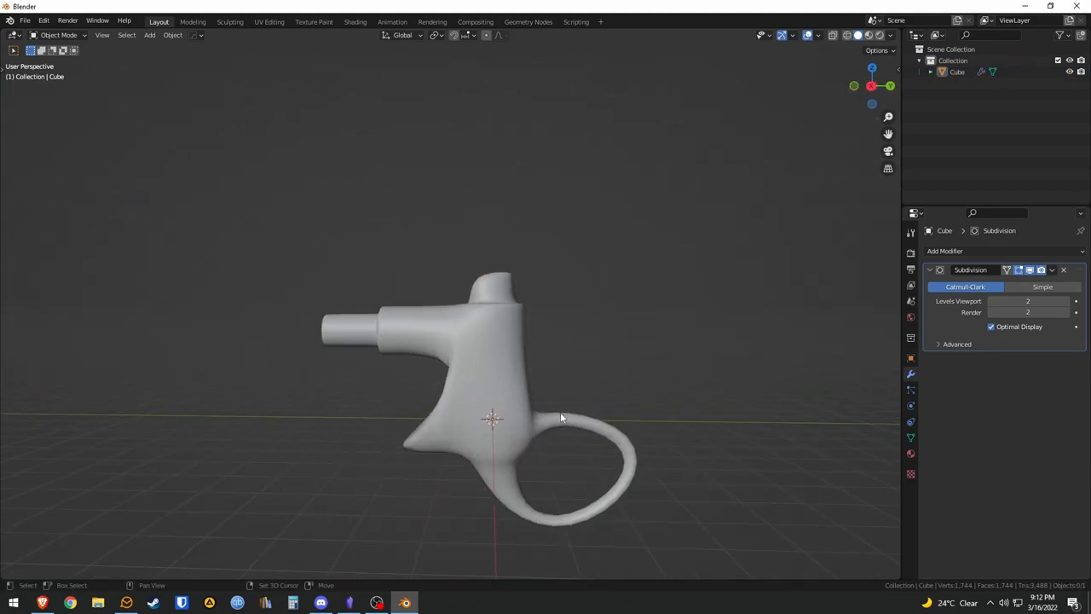
Inspect the nozzle opening from several angles and apply the Subdivision modifier
key("Tab")
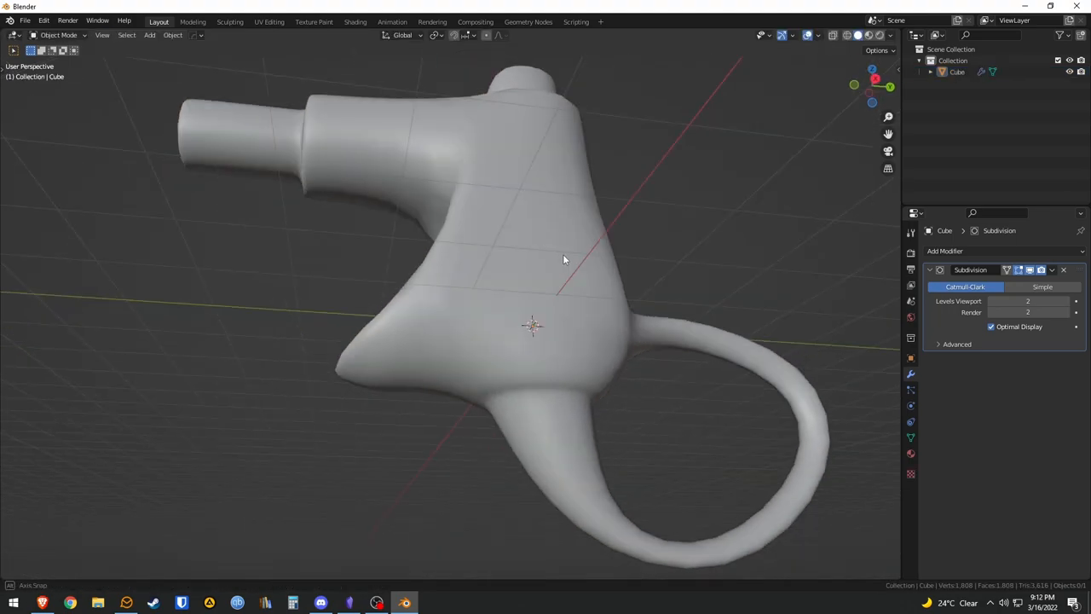
left_click_drag(563, 260, 757, 268)
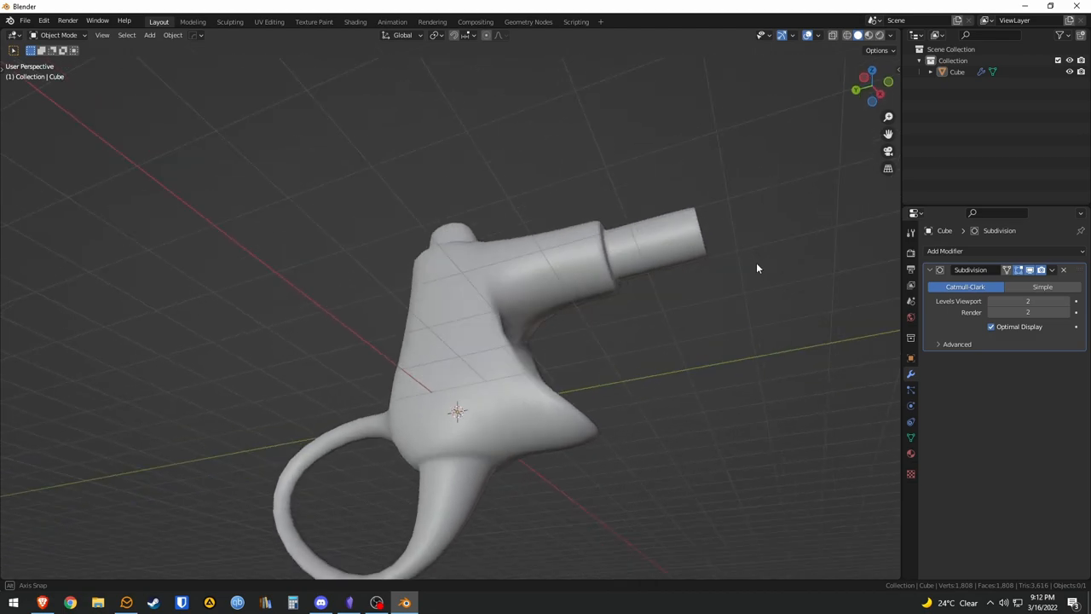
key("Tab")
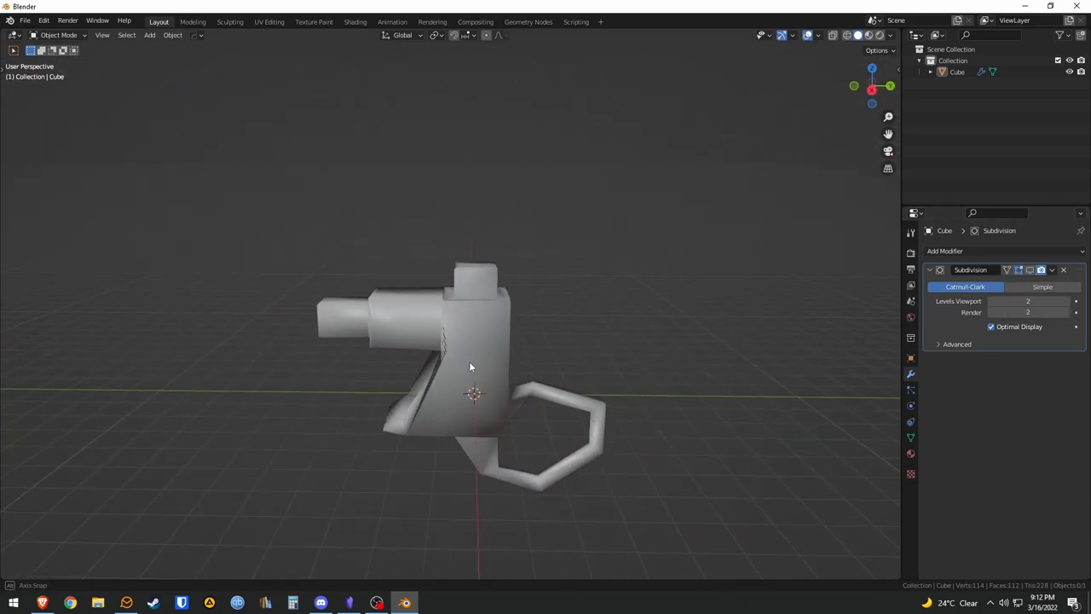
left_click_drag(469, 367, 417, 494)
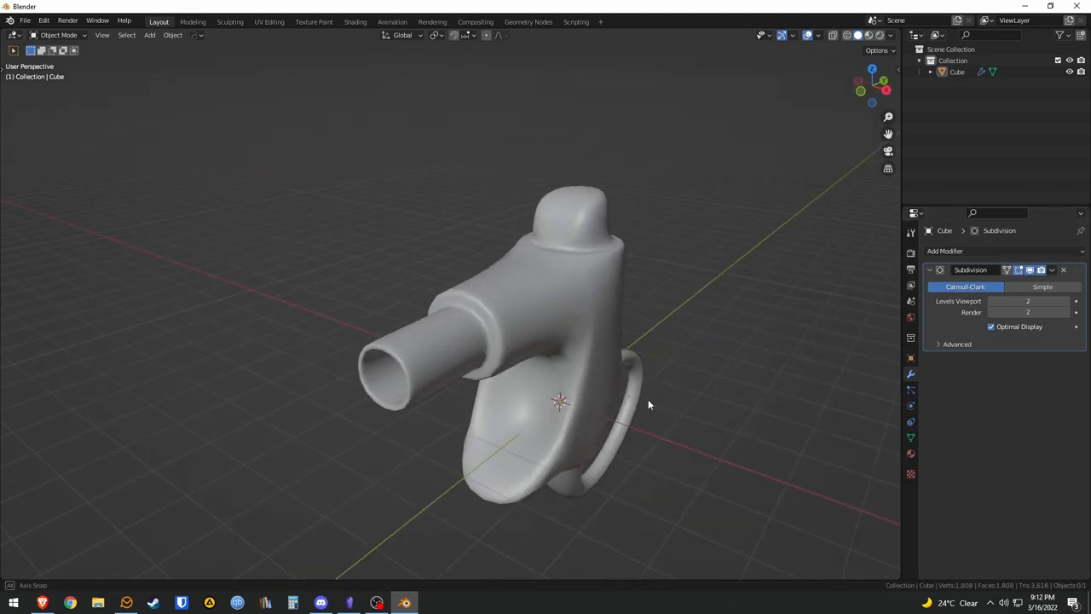
left_click_drag(648, 405, 810, 463)
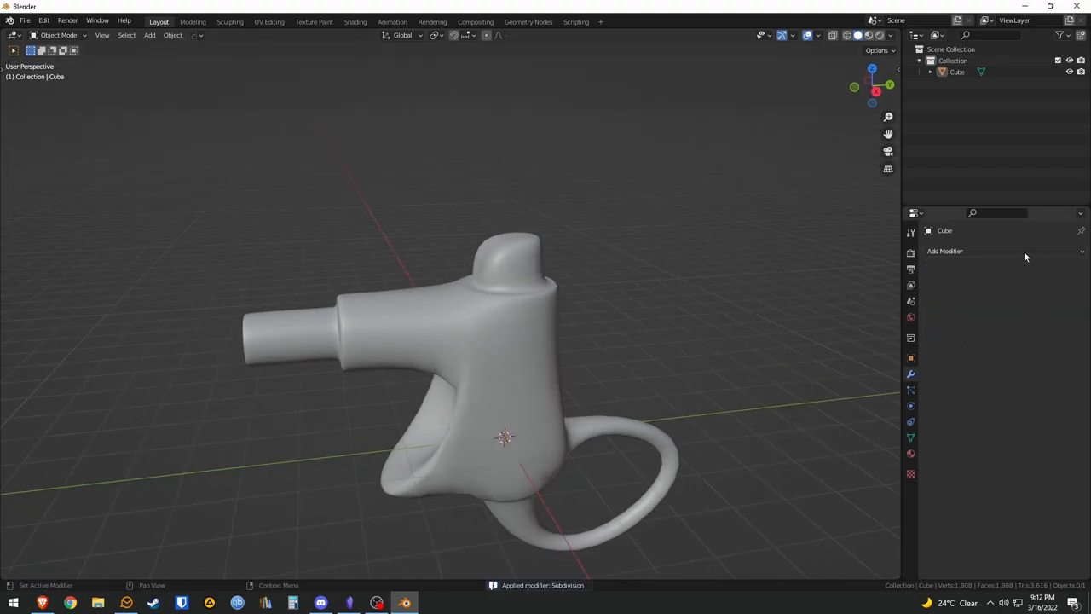
Add a Decimate modifier in Un-Subdivide mode with iterations raised to 4
left_click(945, 251)
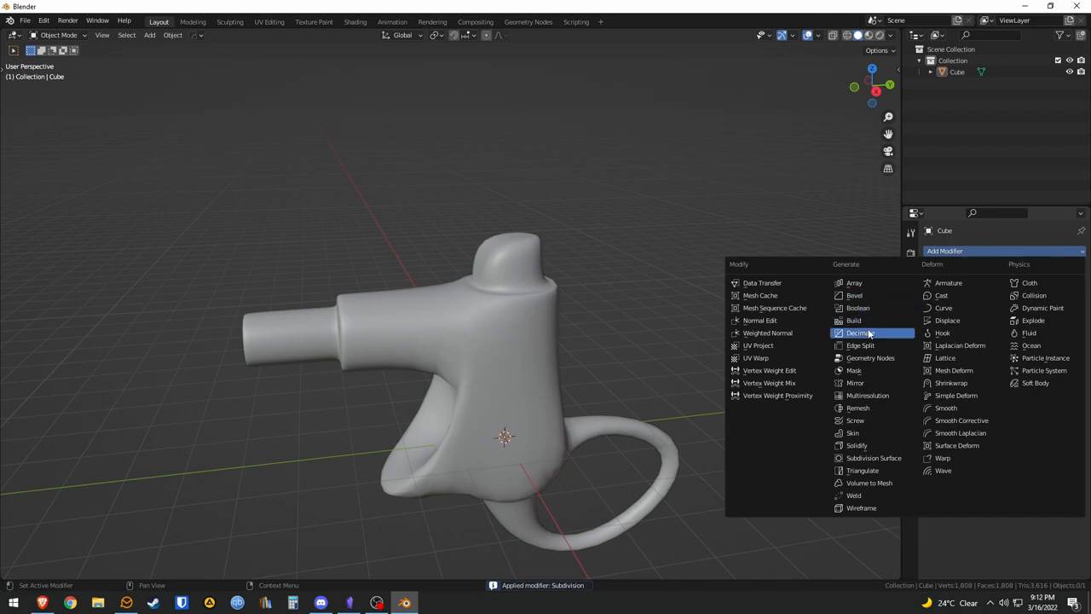
left_click(860, 333)
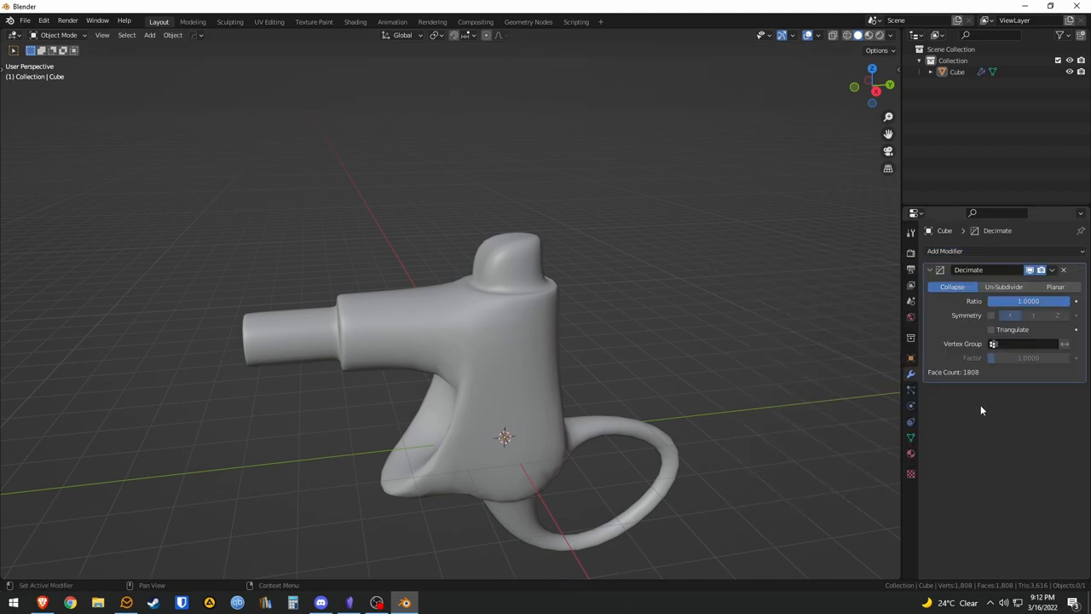
left_click(1003, 287)
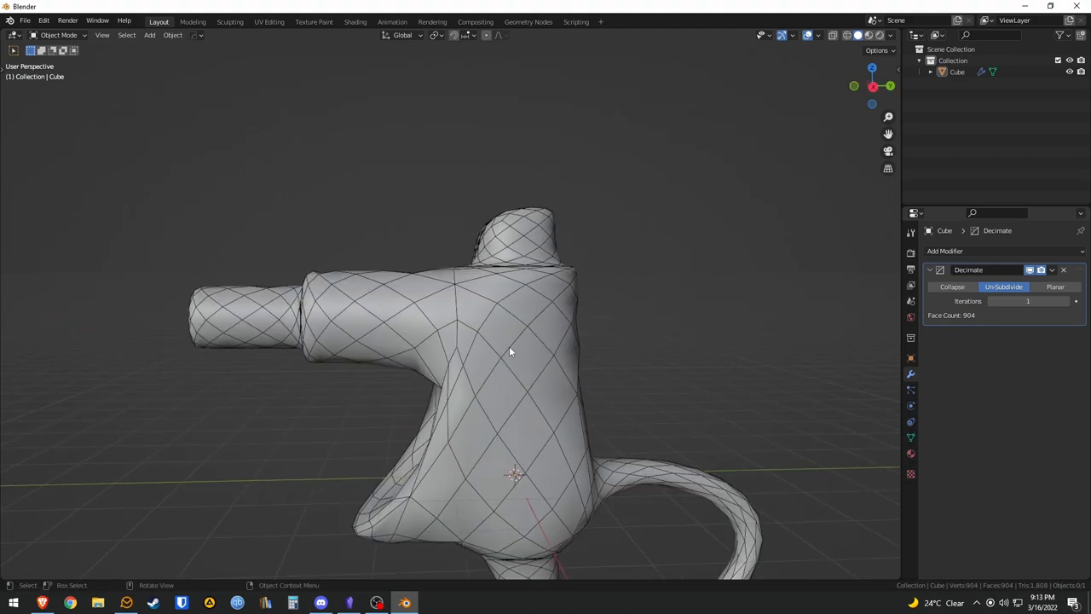
left_click(1028, 301)
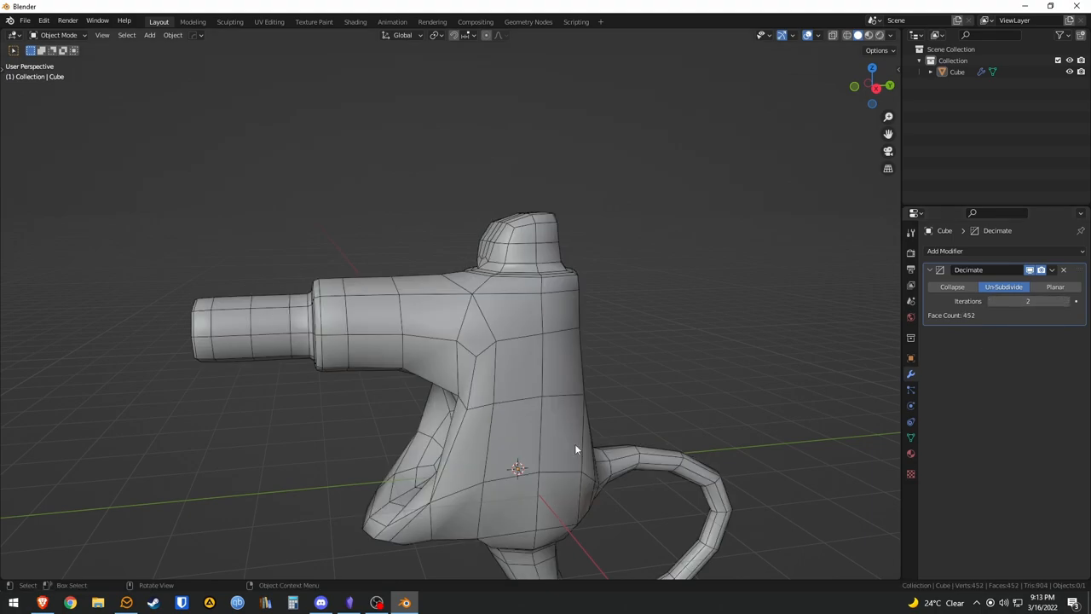
left_click_drag(576, 450, 583, 356)
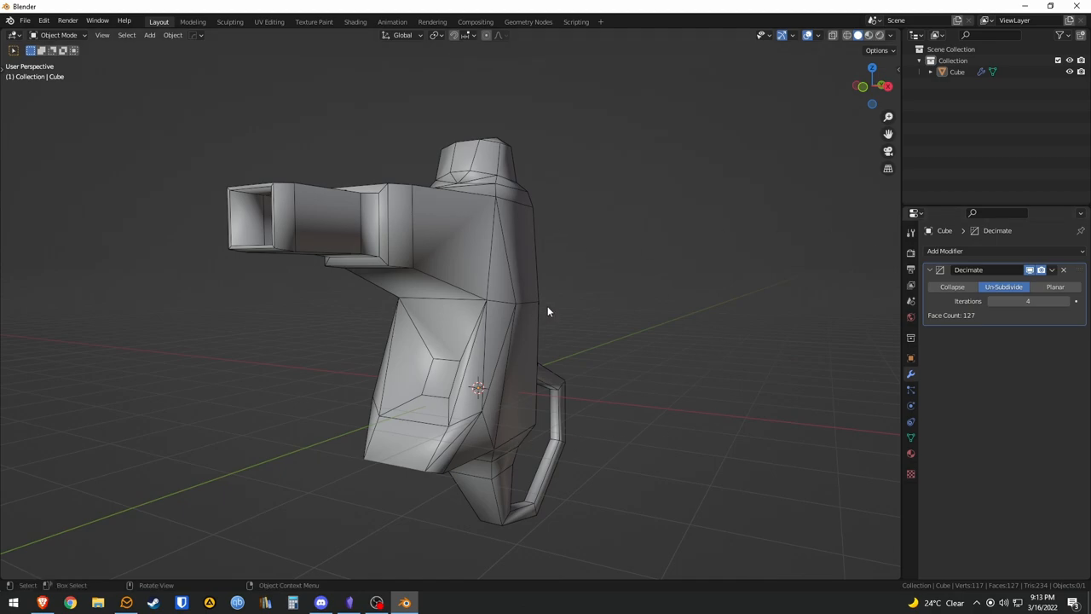
left_click_drag(548, 311, 478, 382)
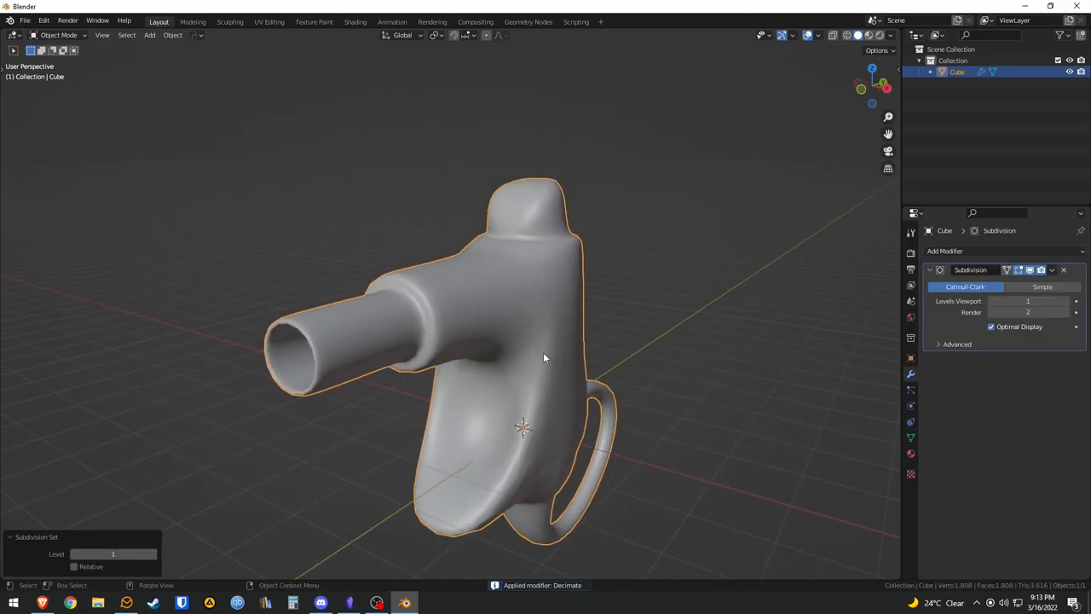
Inset the top knob's face and extrude it inward along normals to form a hole
key("Tab")
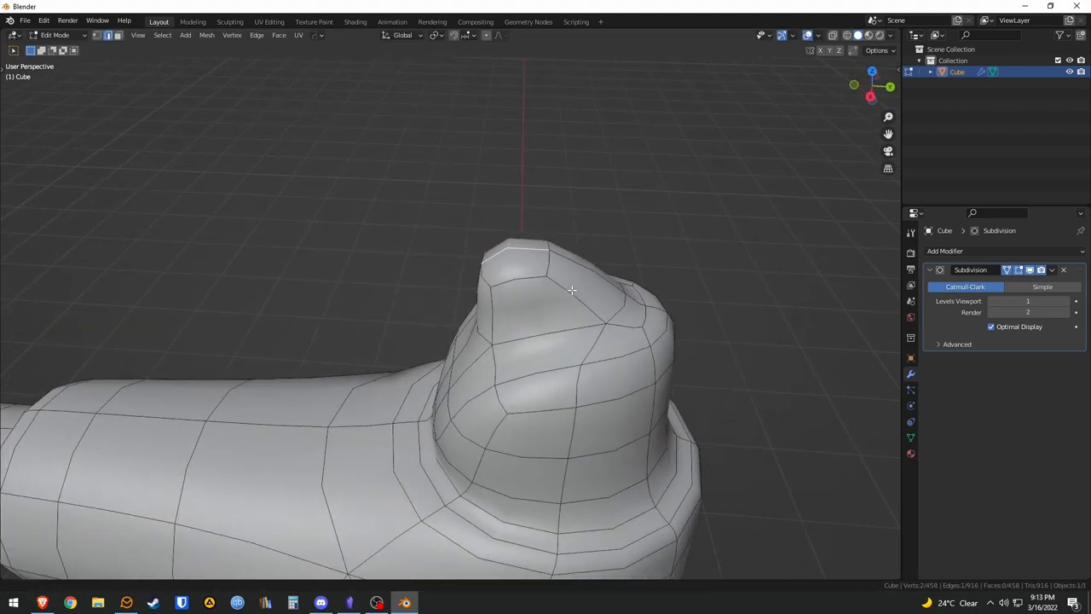
left_click_drag(572, 290, 585, 237)
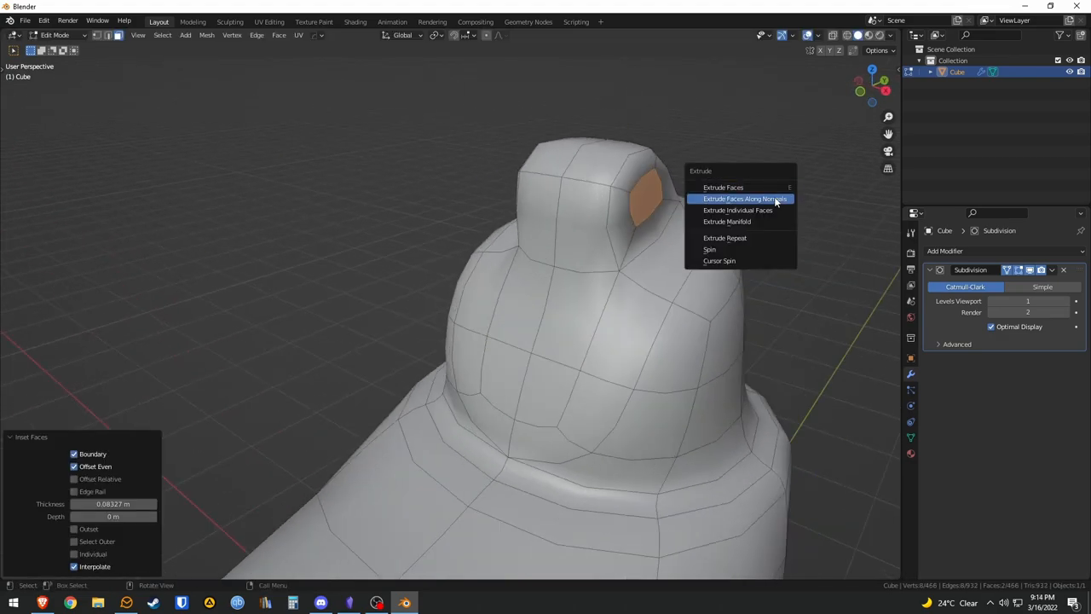
left_click(744, 199)
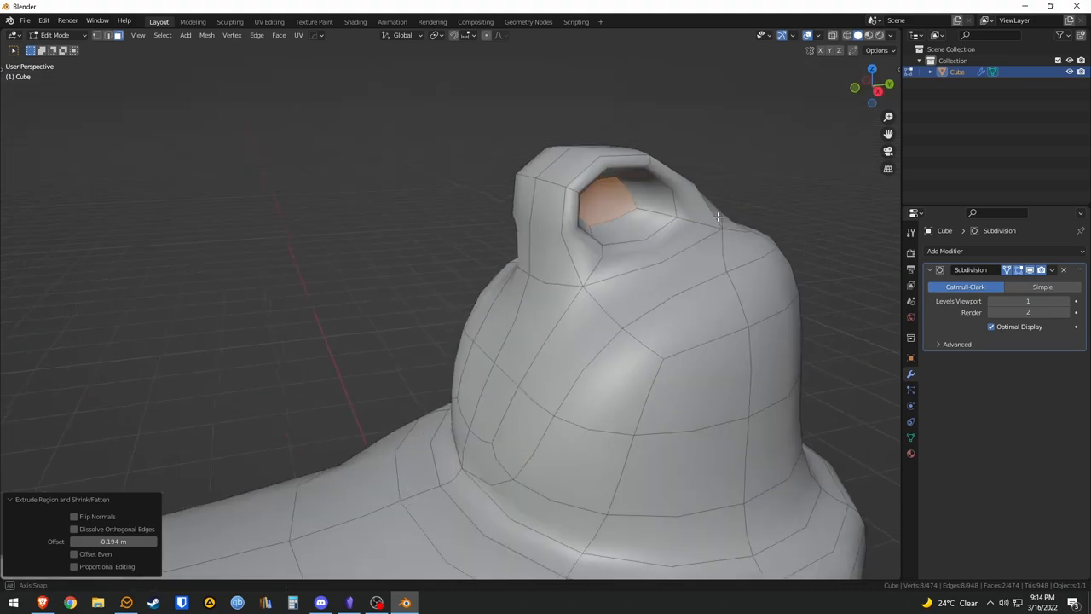
type("b")
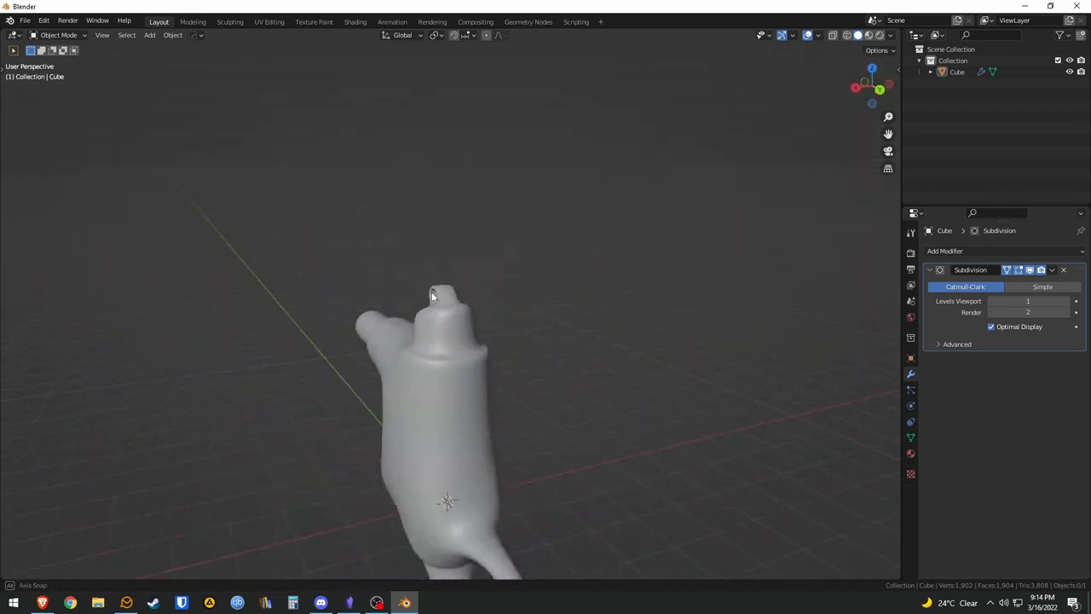
Apply the Subdivision modifier and hide the wireframe overlay
key("Tab")
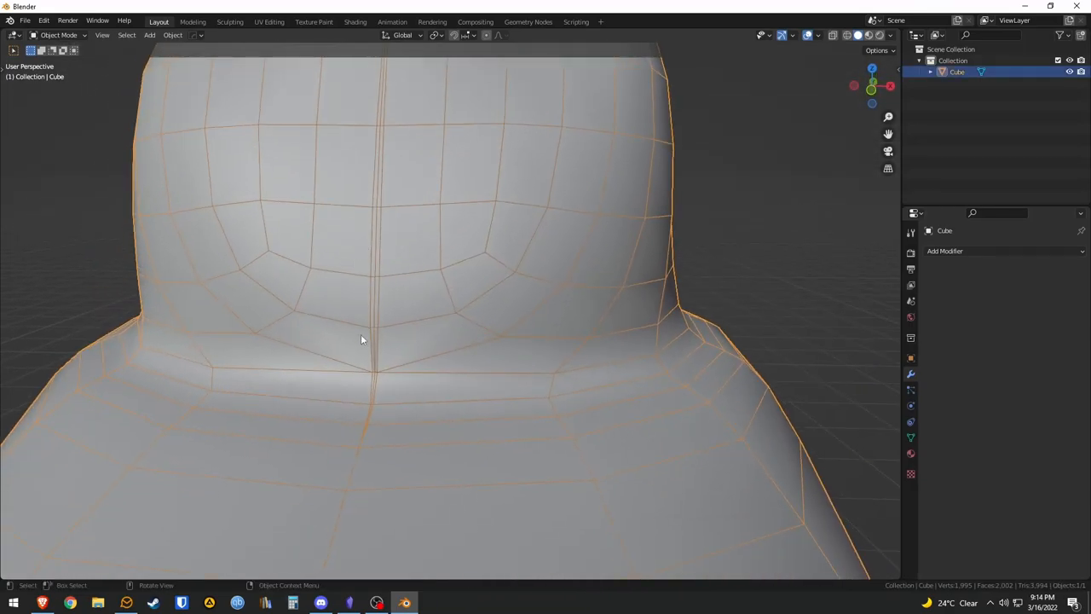
key("Tab")
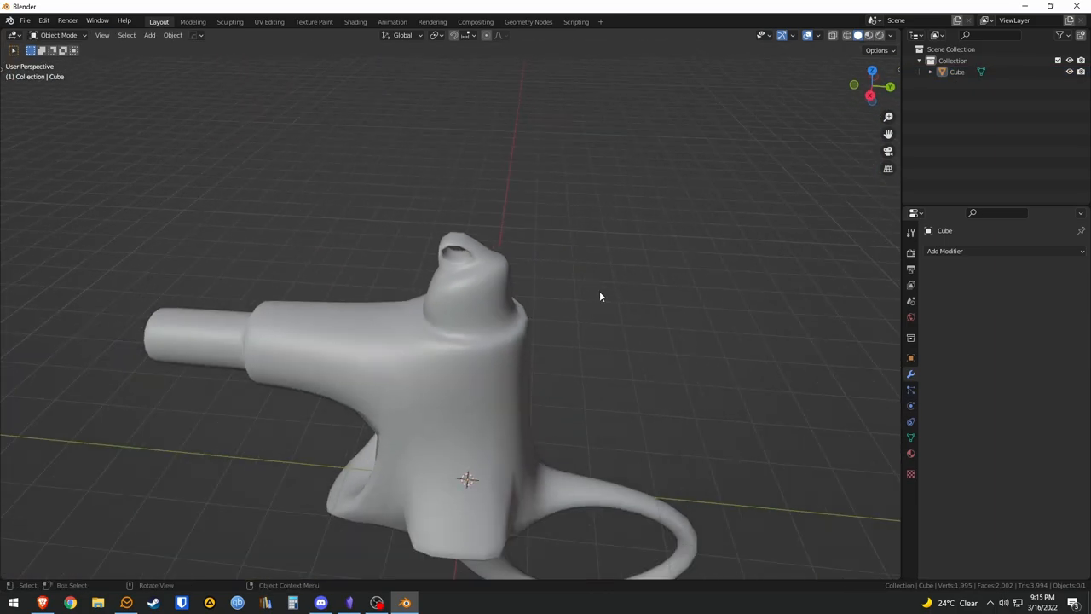
left_click(944, 251)
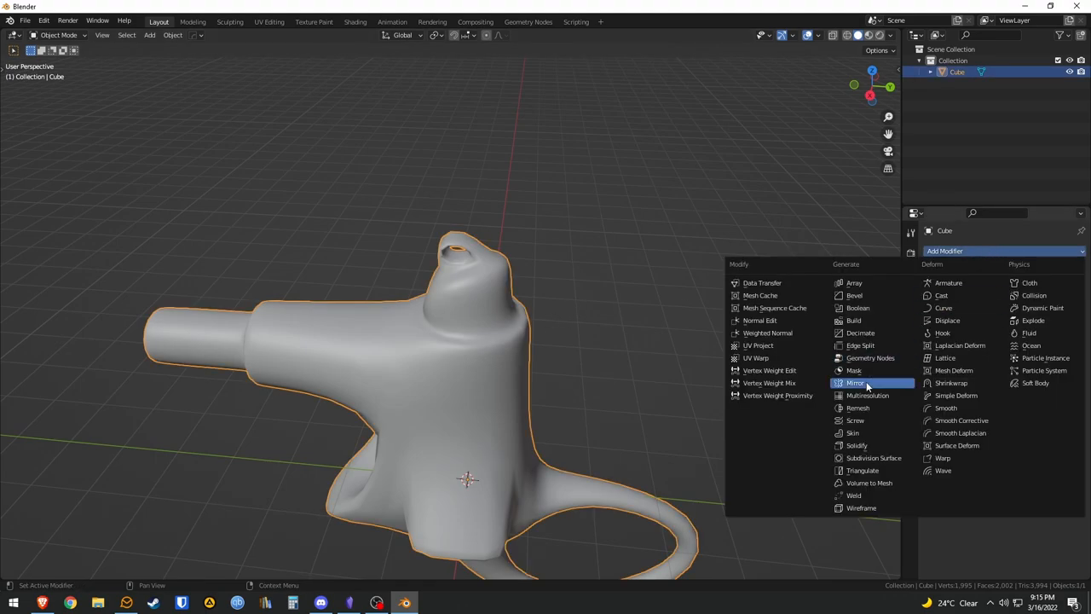
left_click(861, 333)
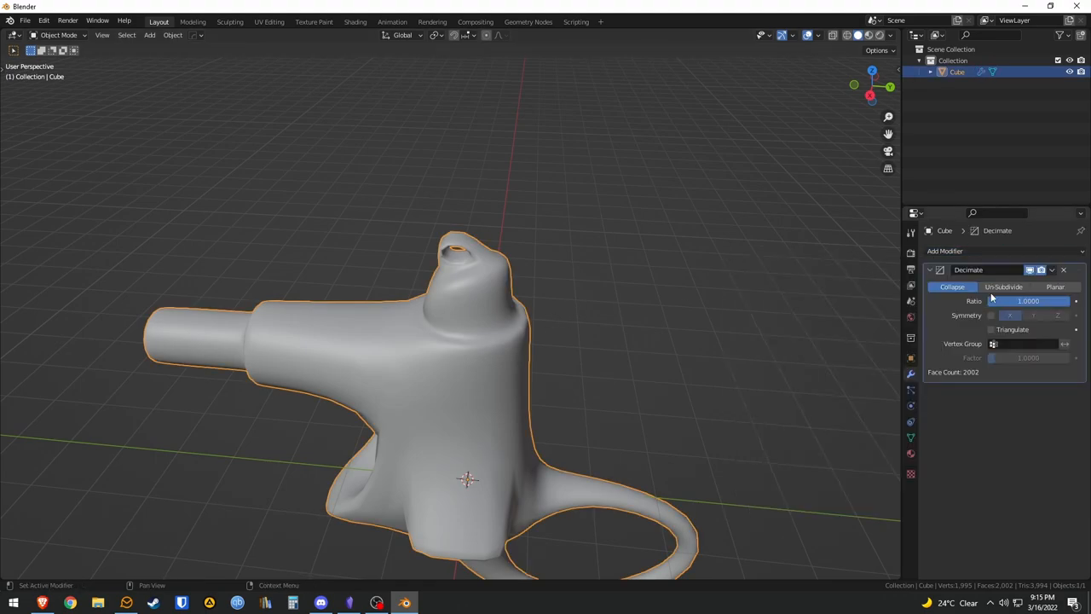
left_click(1004, 286)
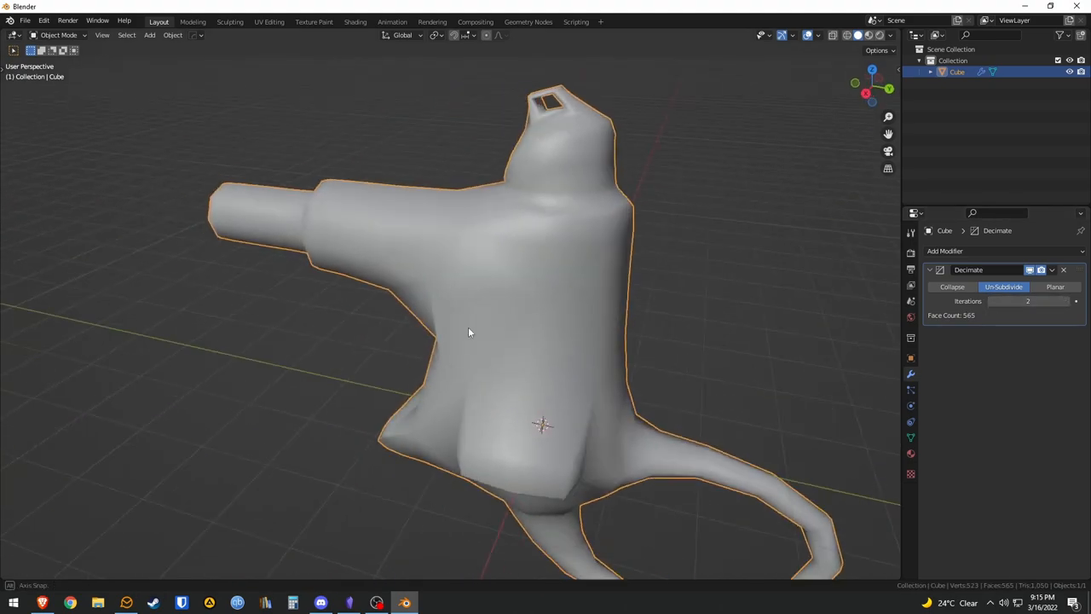
left_click_drag(469, 332, 746, 298)
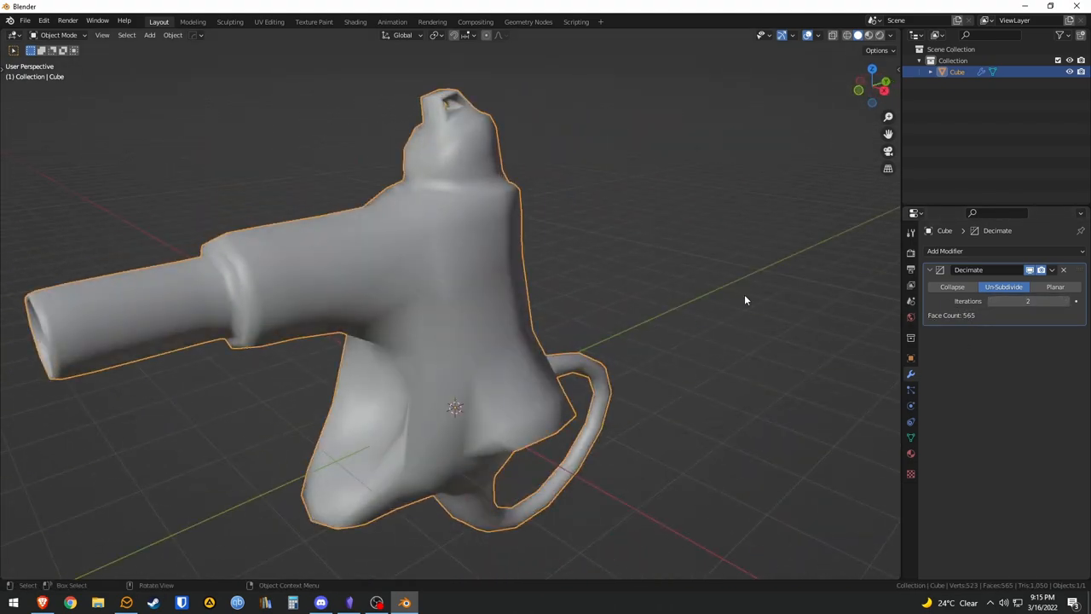
left_click(1063, 269)
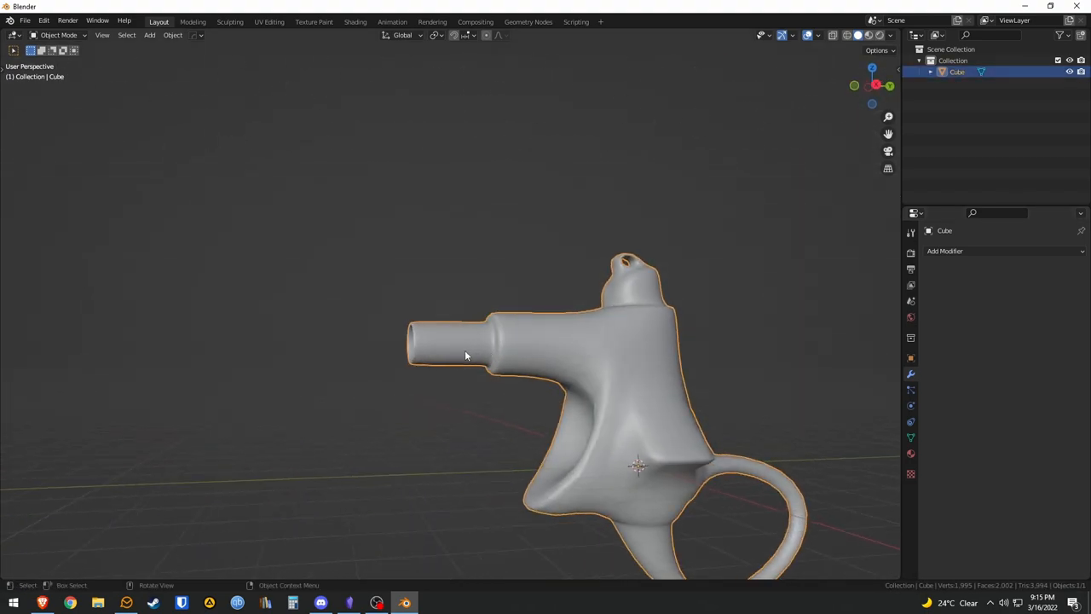
Orbit the view around the mesh while building its mirror, weighted normal and subdivision stack
left_click_drag(465, 355, 401, 296)
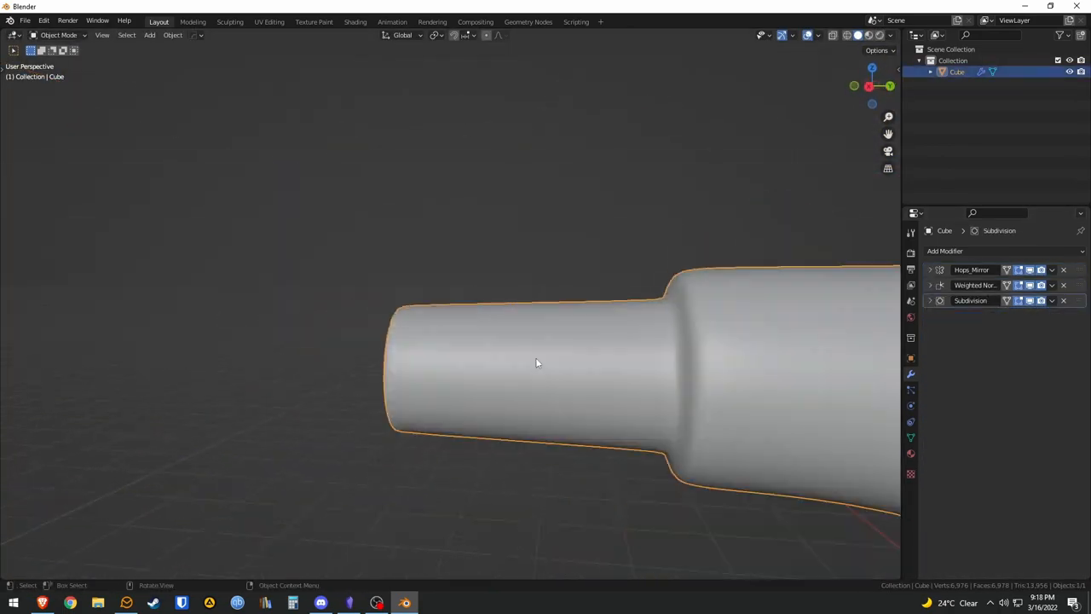
Apply lime green to the body, yellow to the knob and handle, and chrome metal to the nozzle
left_click(355, 22)
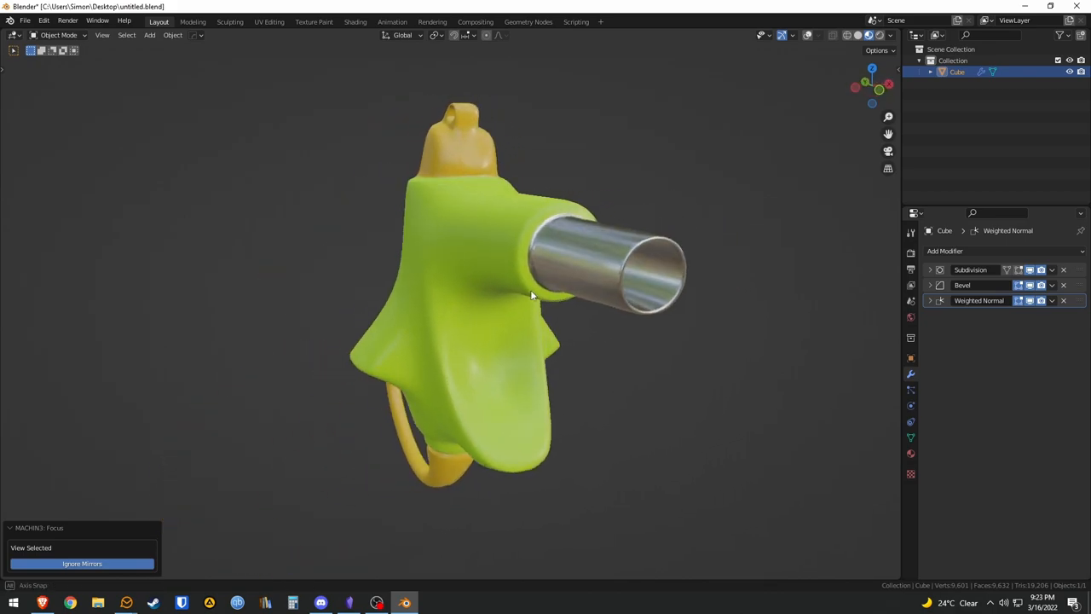
left_click_drag(533, 294, 477, 315)
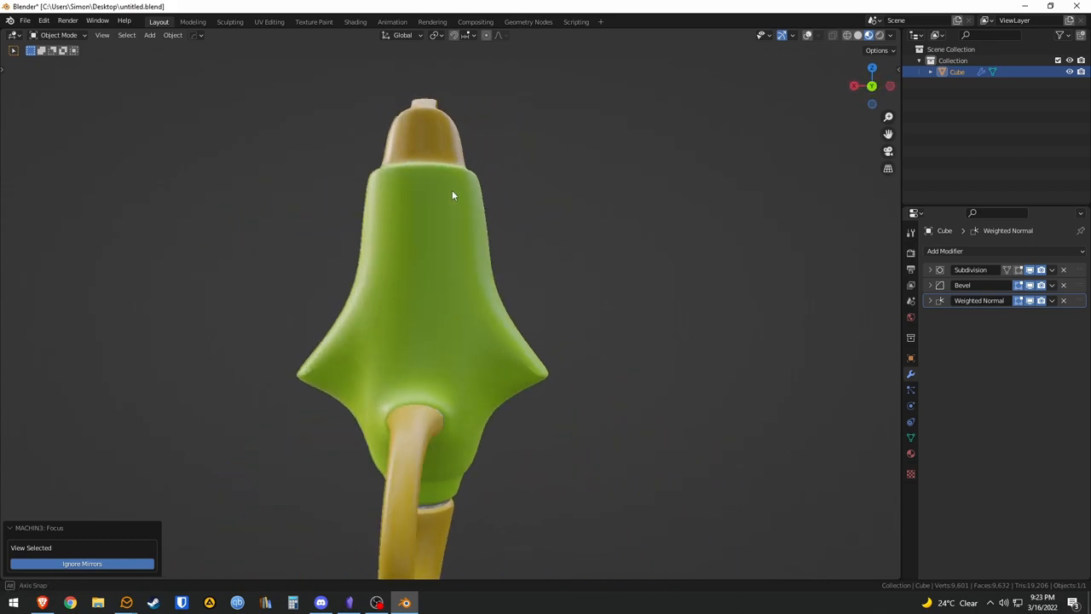
left_click_drag(452, 196, 622, 234)
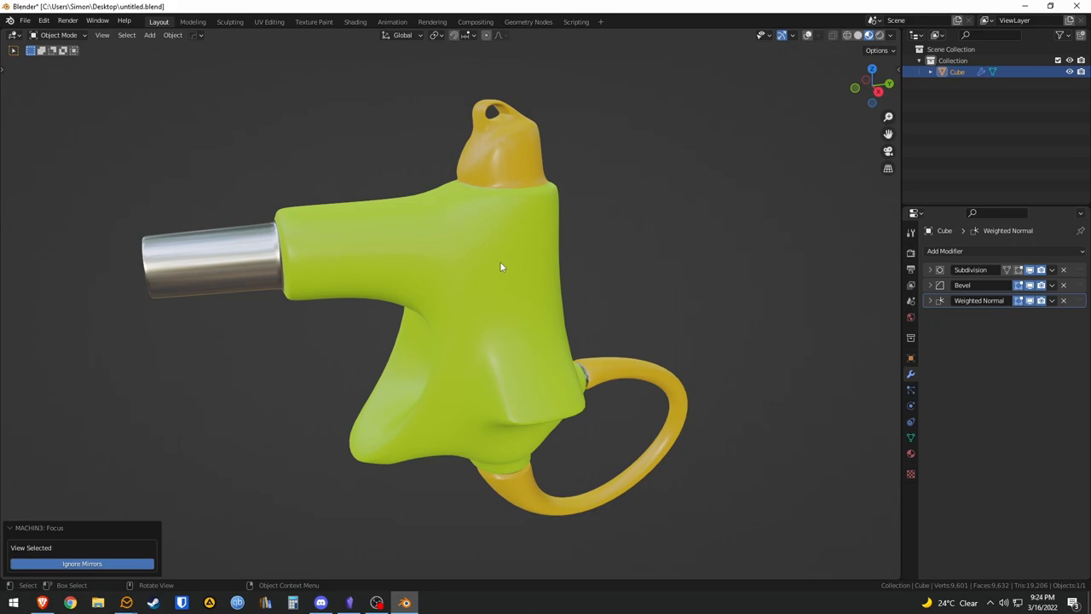
mouse_move(582, 263)
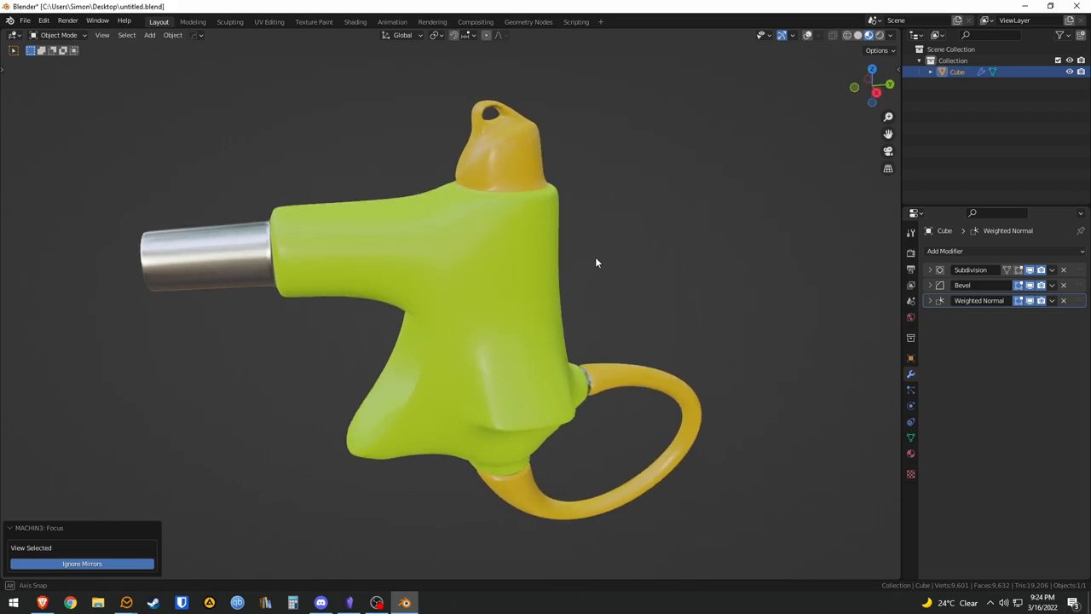
left_click_drag(597, 263, 503, 341)
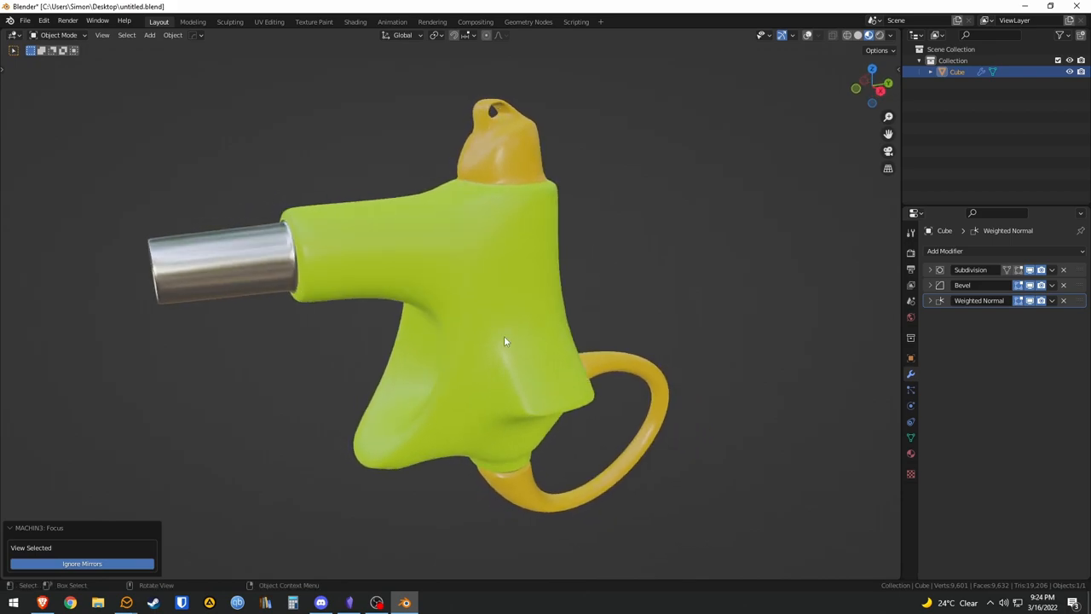